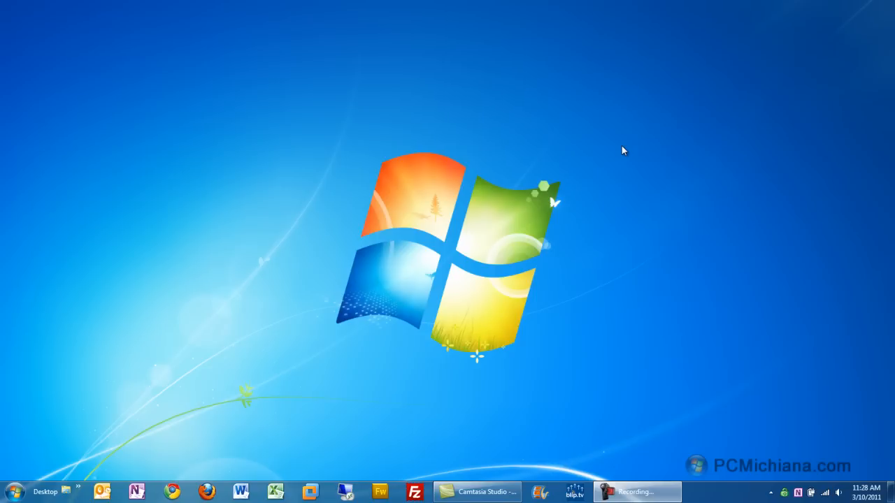
mouse_move(487, 171)
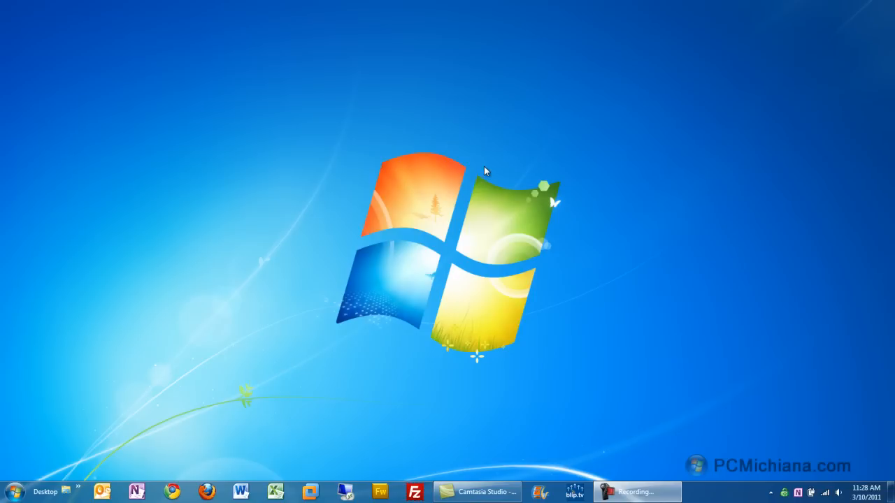
mouse_move(454, 171)
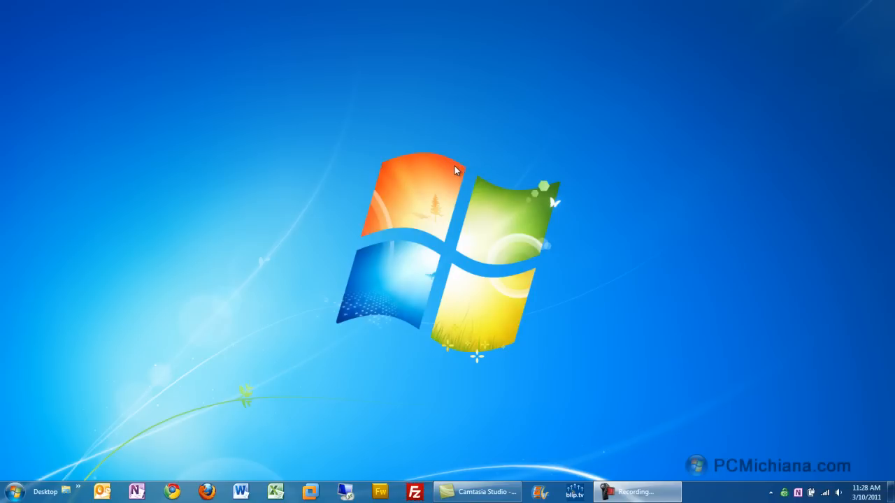
mouse_move(395, 207)
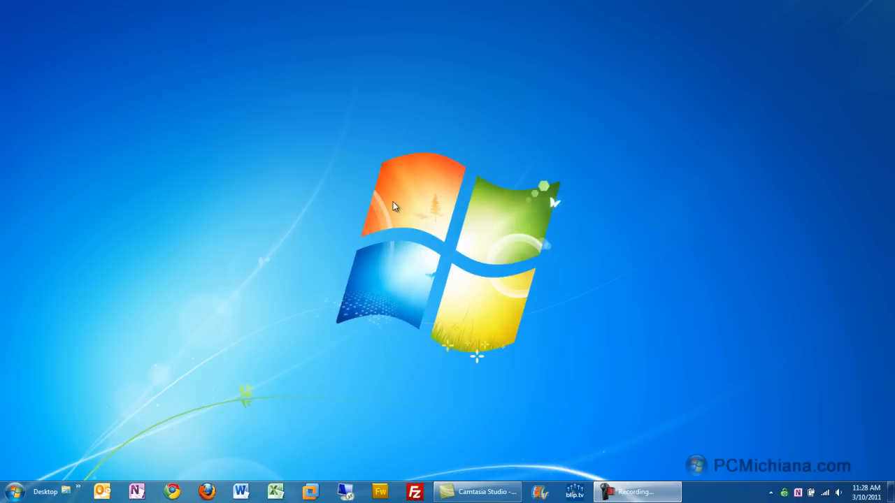
mouse_move(366, 201)
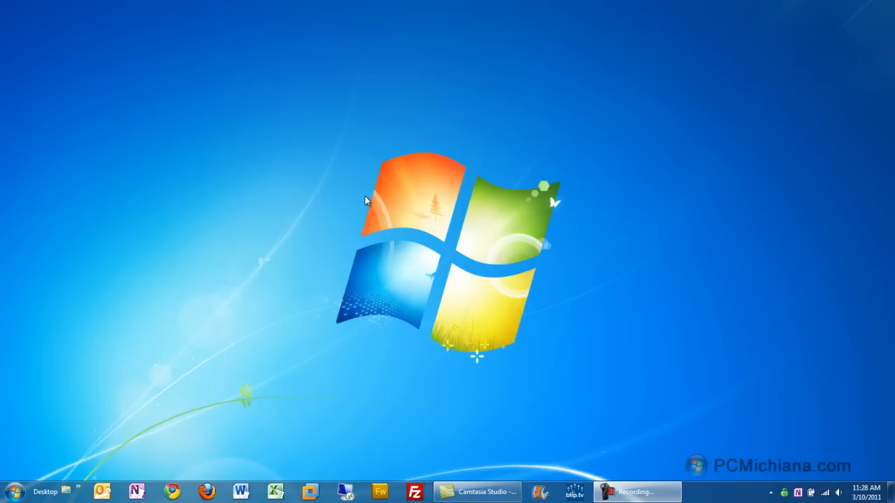
mouse_move(341, 204)
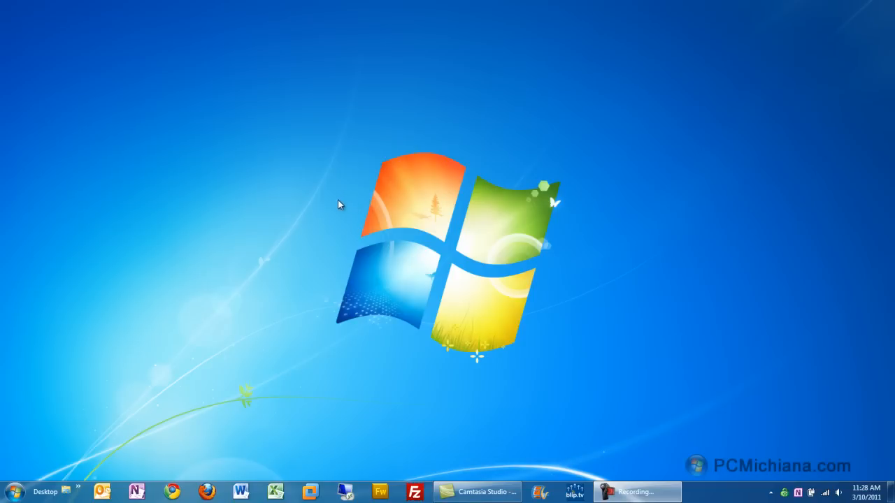
mouse_move(49, 453)
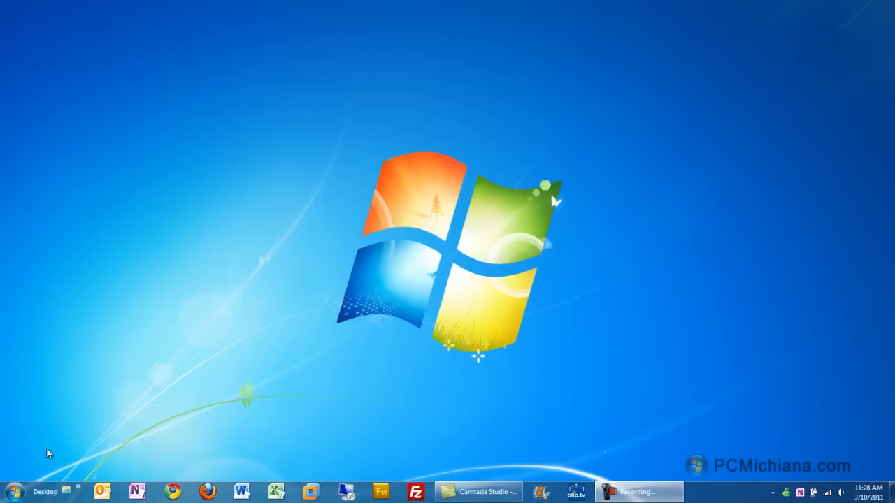
- Search the Start menu for 'windows' and launch Windows Update from the results
left_click(13, 492)
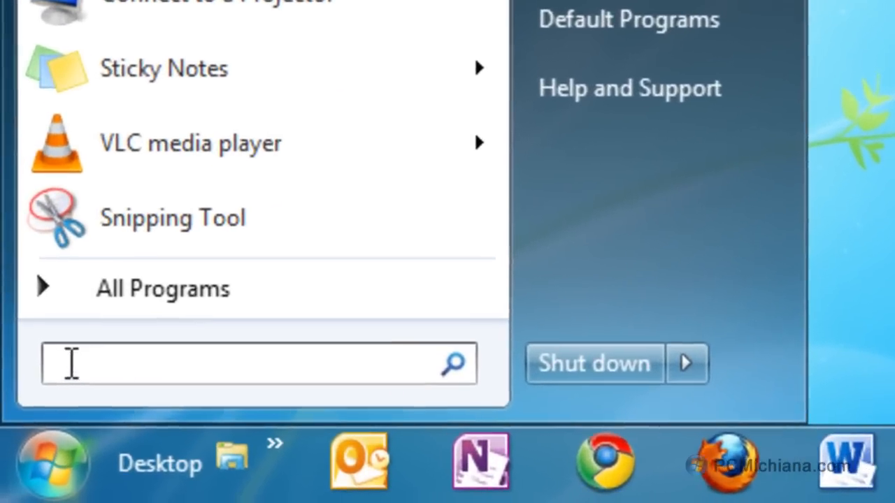
type("windows")
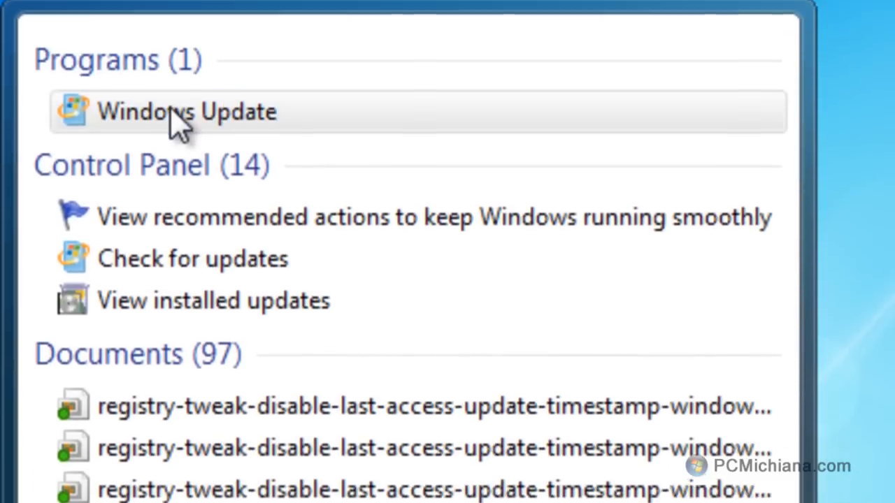
right_click(186, 112)
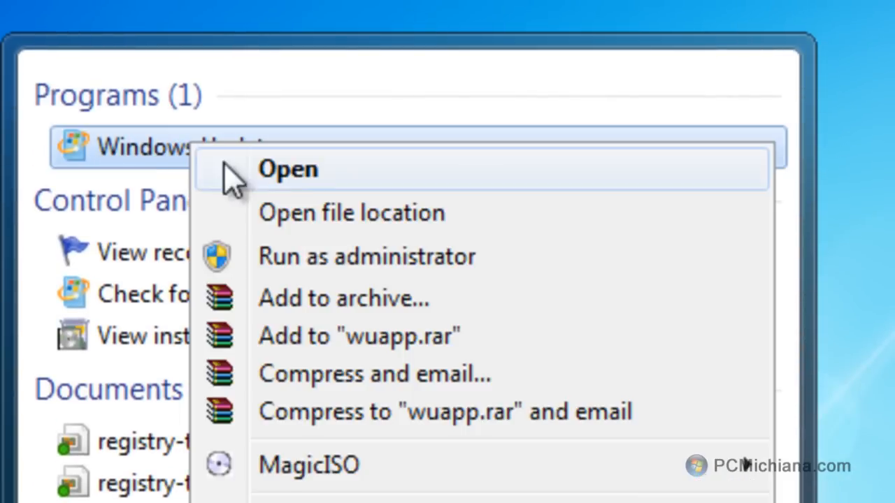
left_click(288, 168)
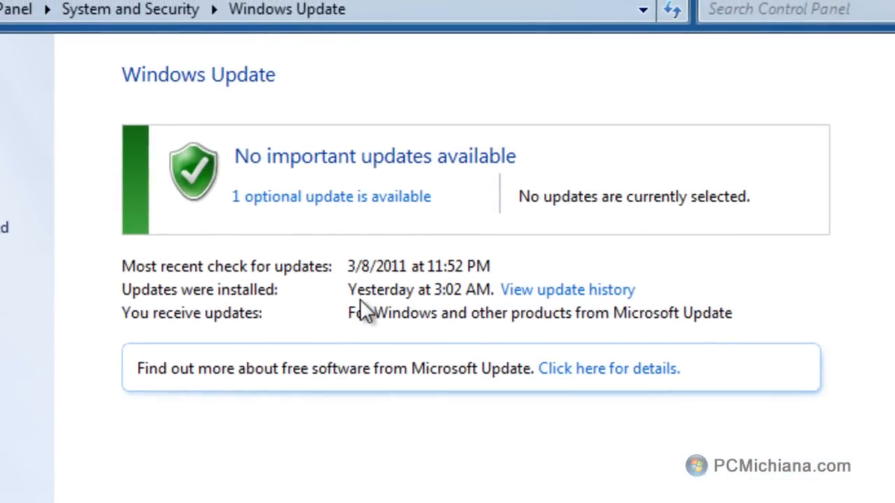
mouse_move(339, 196)
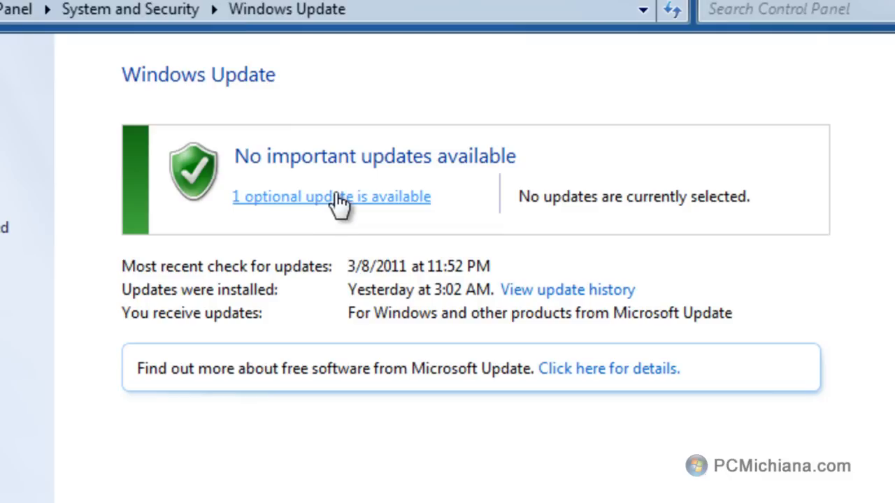
- Follow the '1 optional update is available' link on the status page
left_click(330, 196)
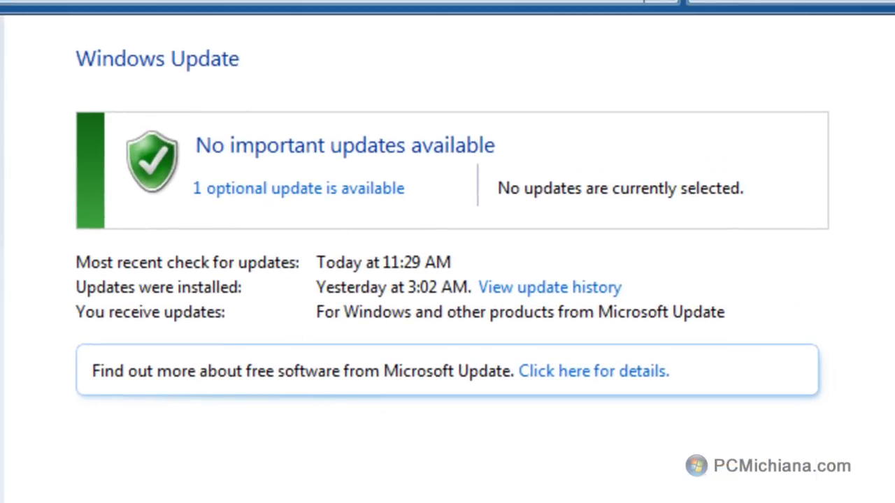
mouse_move(338, 492)
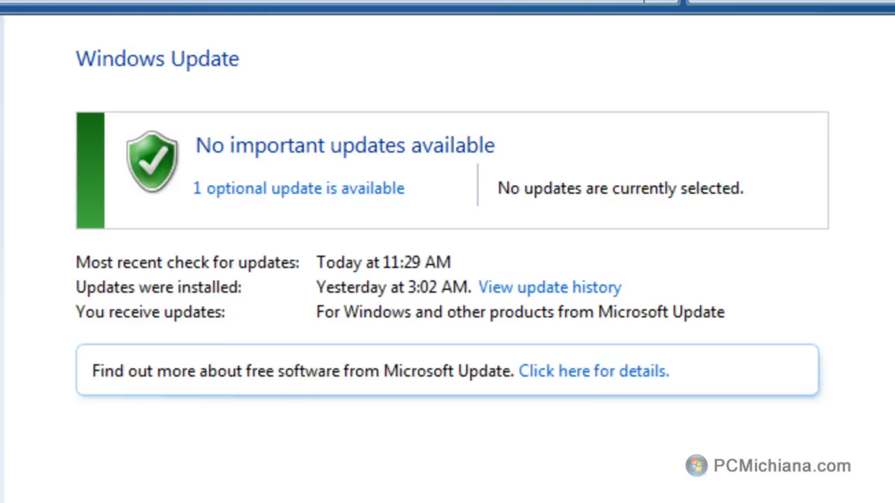
mouse_move(343, 501)
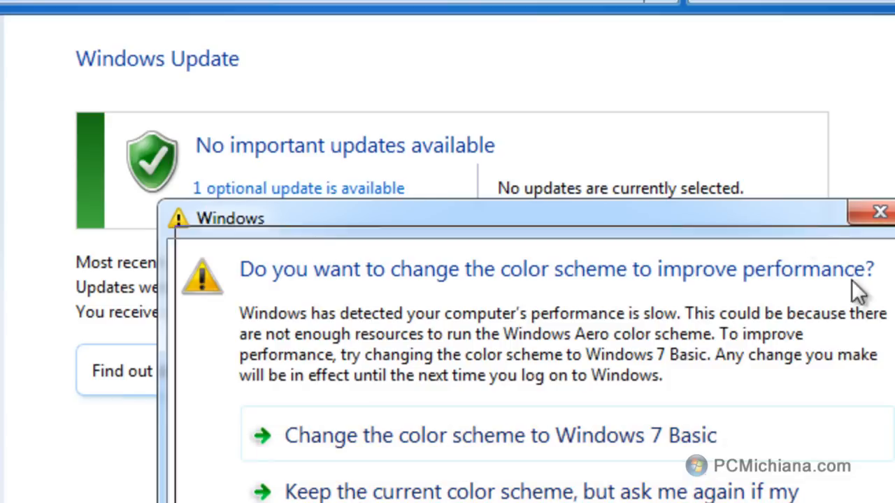
- Dismiss the basic colour scheme performance prompt, leaving the 11:29 AM check shown
left_click(879, 212)
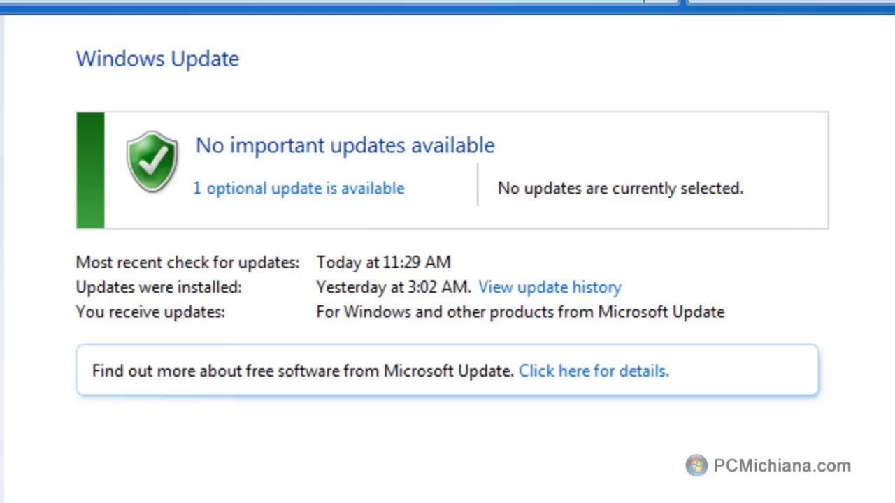